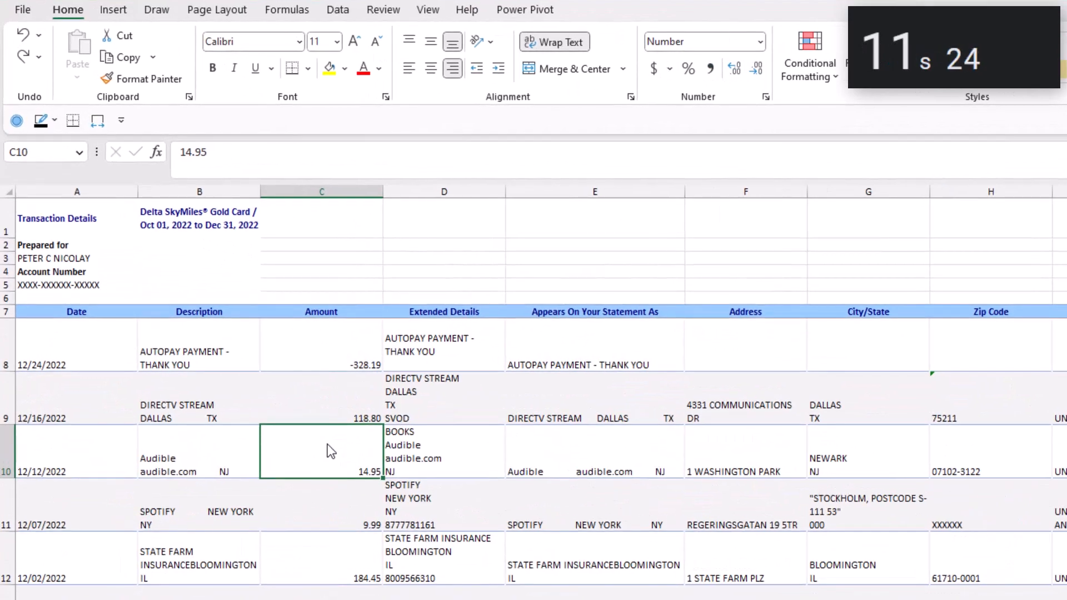
Convert the transaction data $A$7:$K$61 into a table with headers from row 7.
scroll("right", 3)
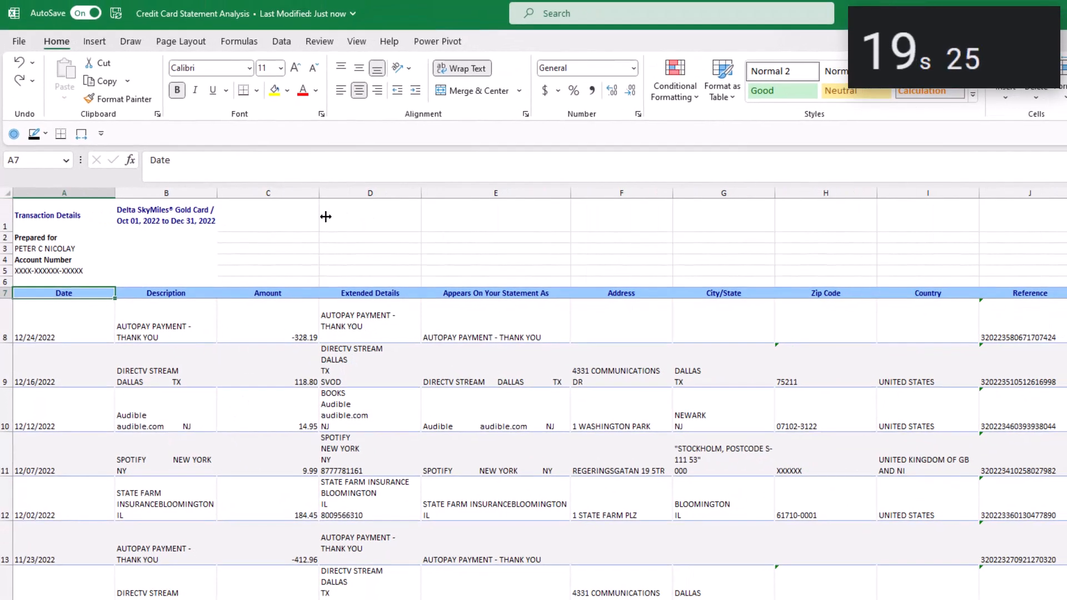
left_click(370, 452)
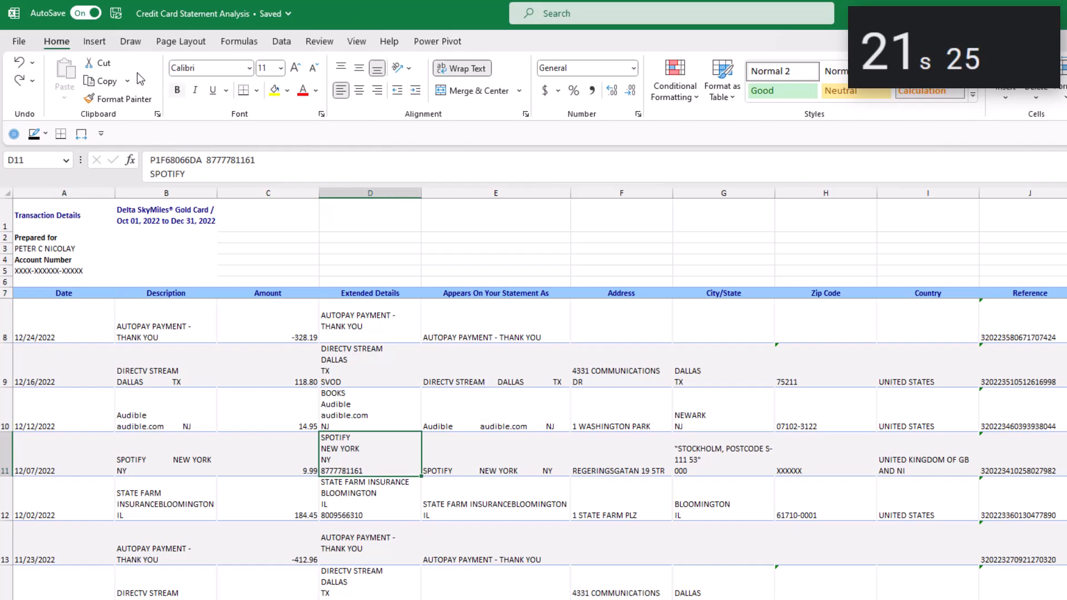
left_click(94, 42)
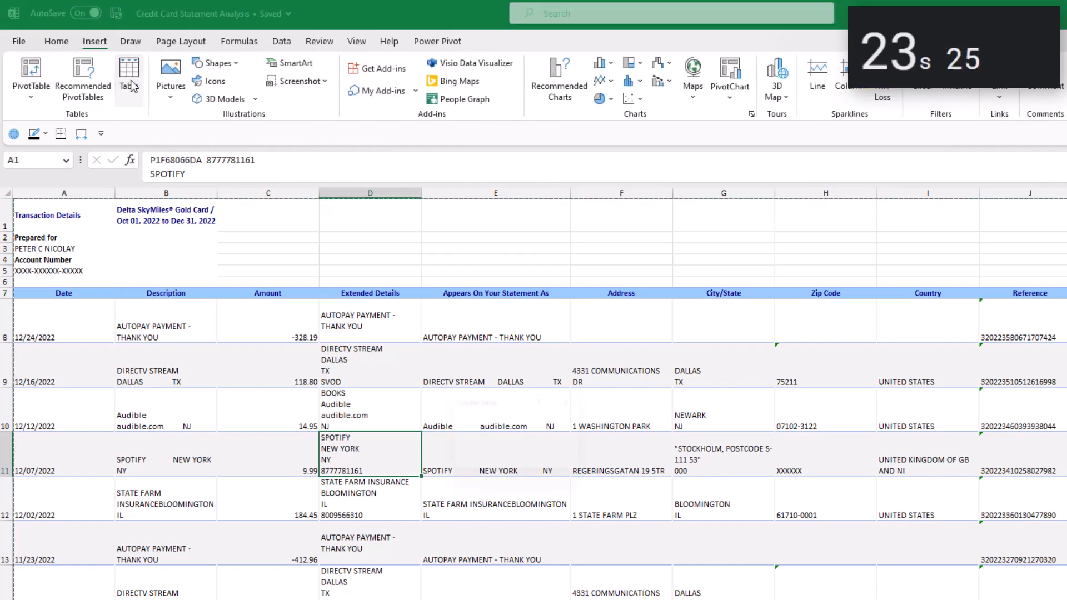
left_click(128, 73)
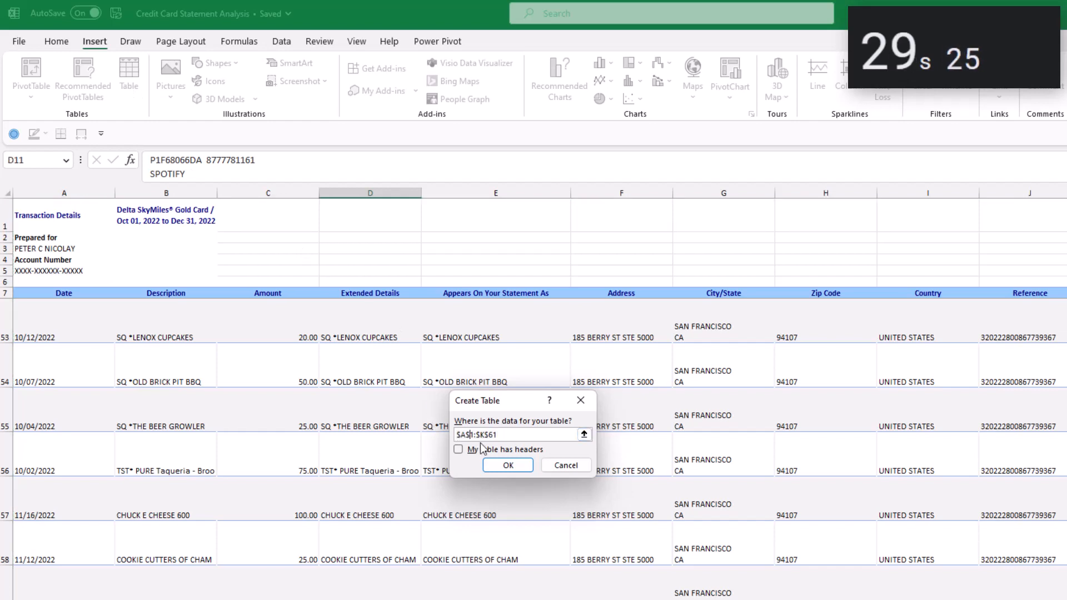
left_click(459, 449)
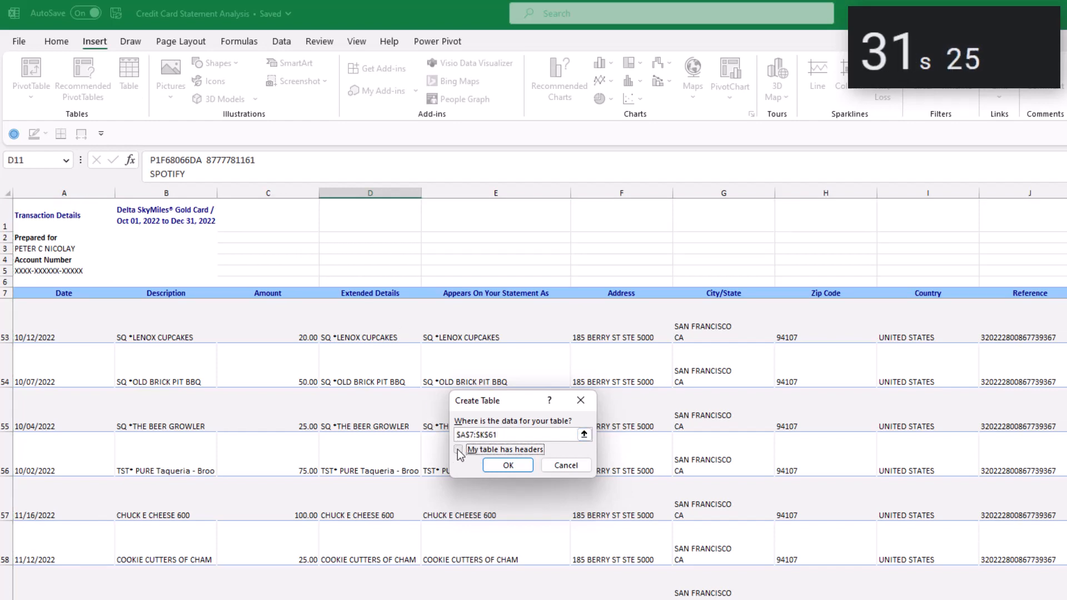
left_click(460, 449)
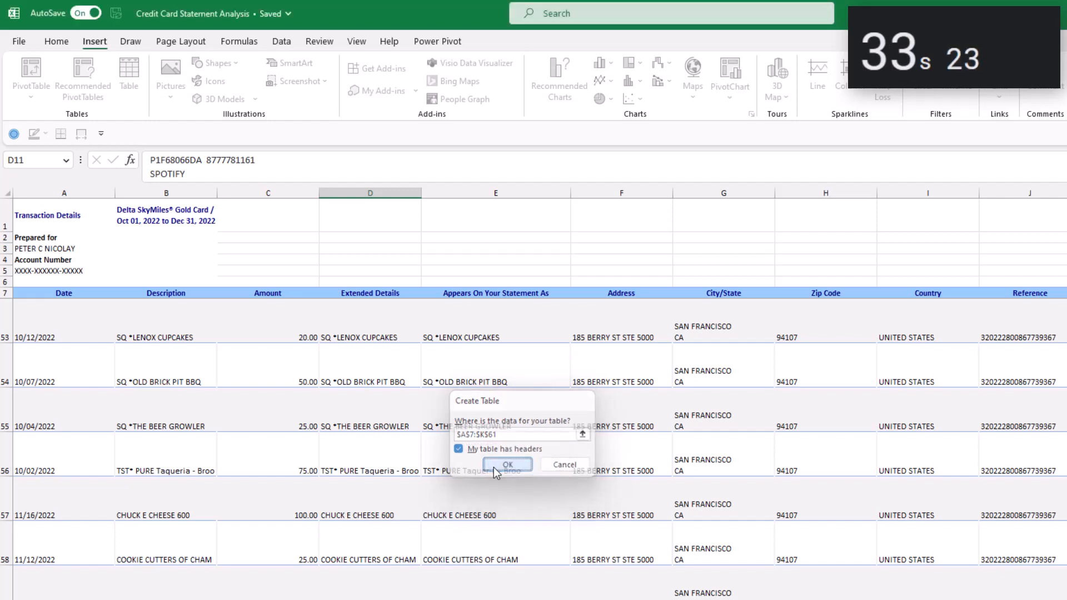
left_click(507, 464)
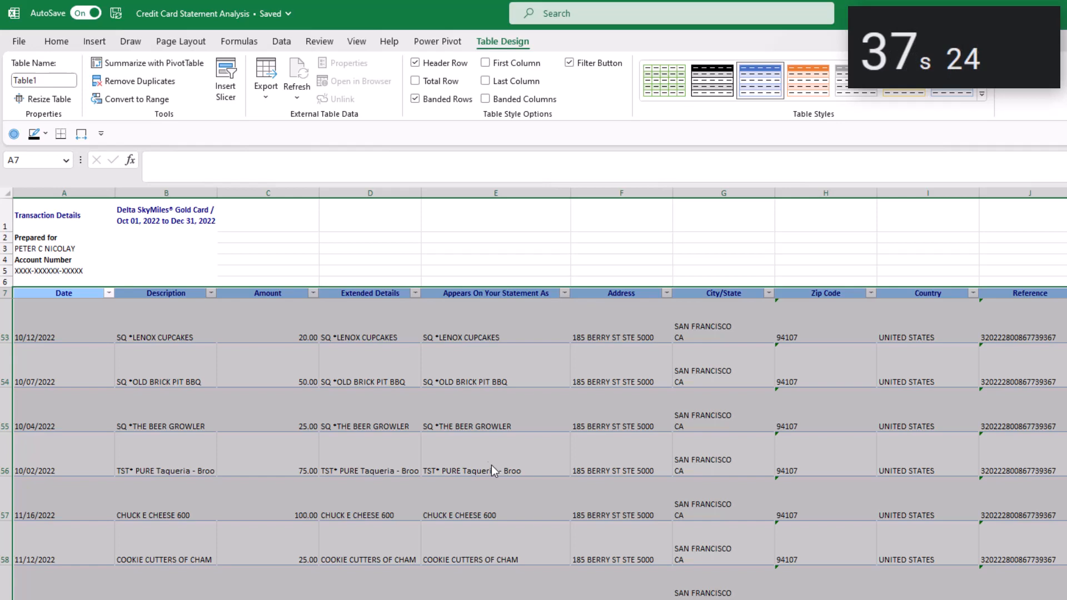
Create a pivot table from Table1 on a new worksheet.
left_click(369, 426)
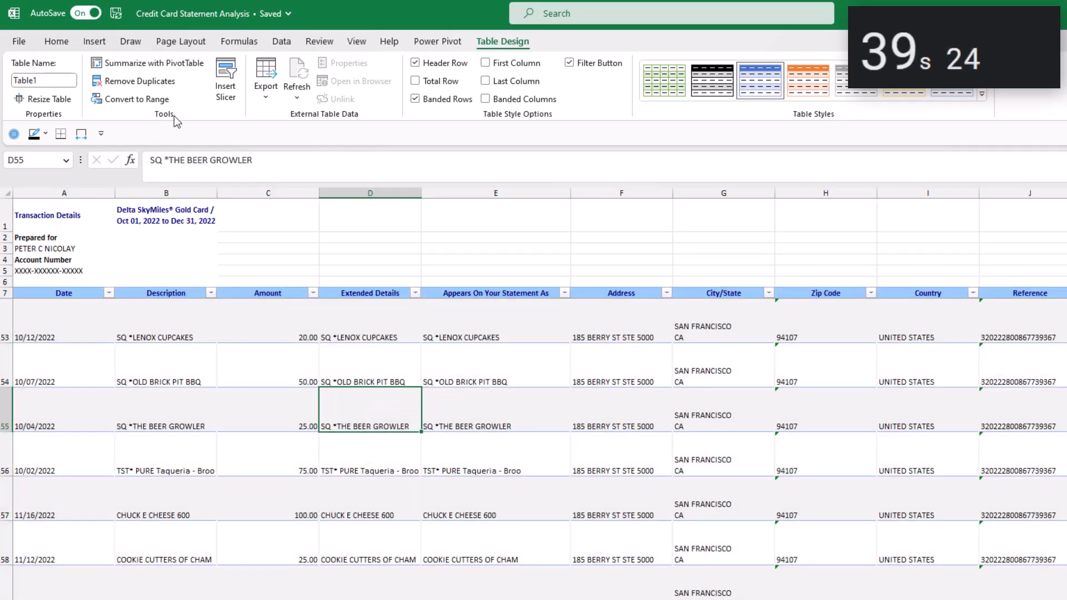
left_click(94, 41)
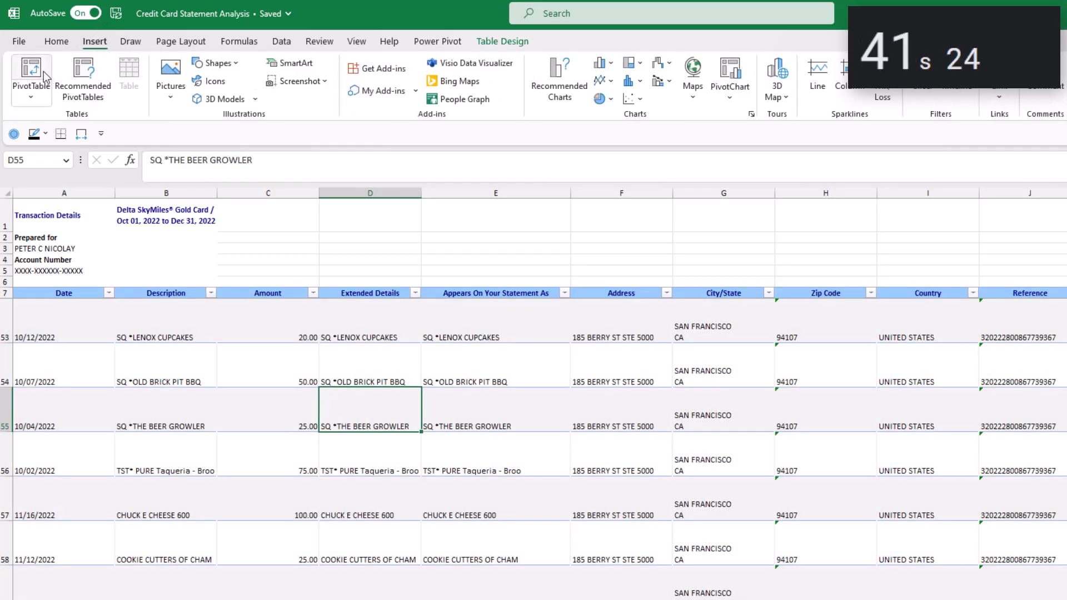
left_click(30, 77)
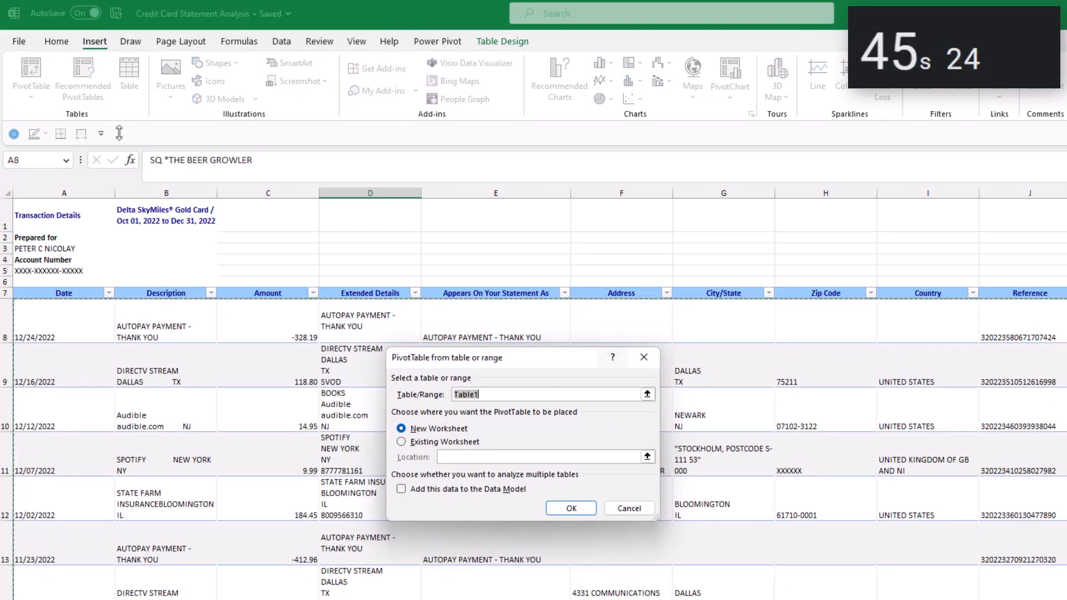
left_click(570, 509)
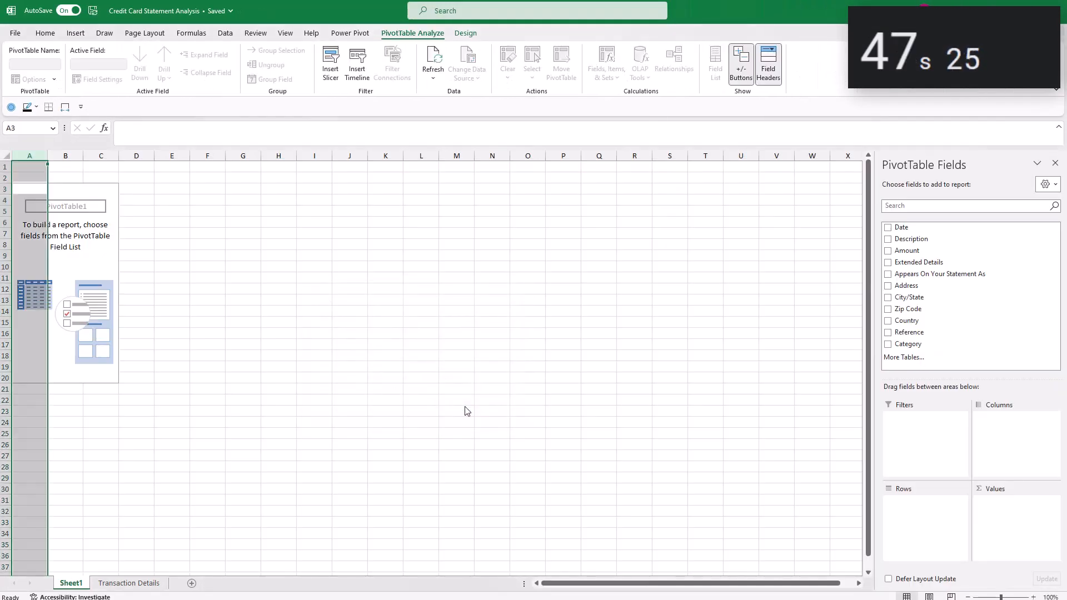
Lay out the pivot with Date in columns, Description in rows and Sum of Amount in values.
left_click(467, 410)
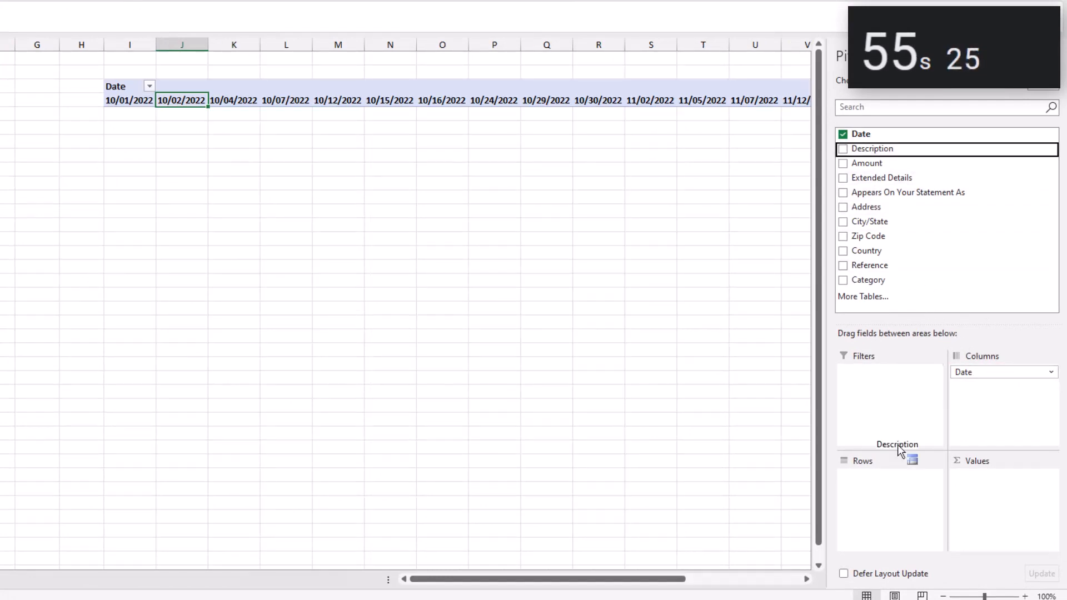
left_click(843, 148)
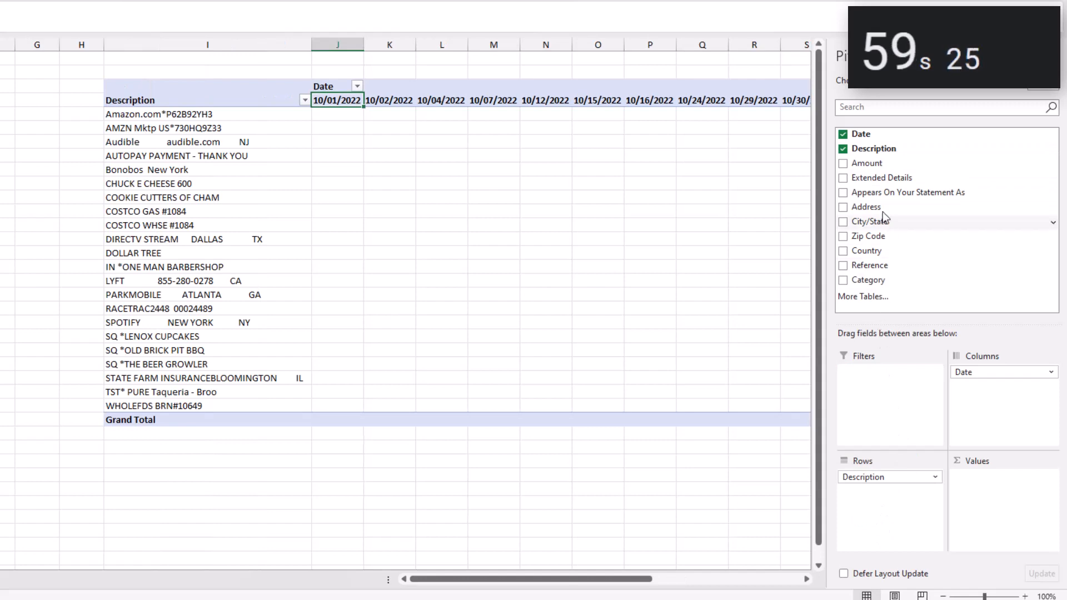
left_click(844, 163)
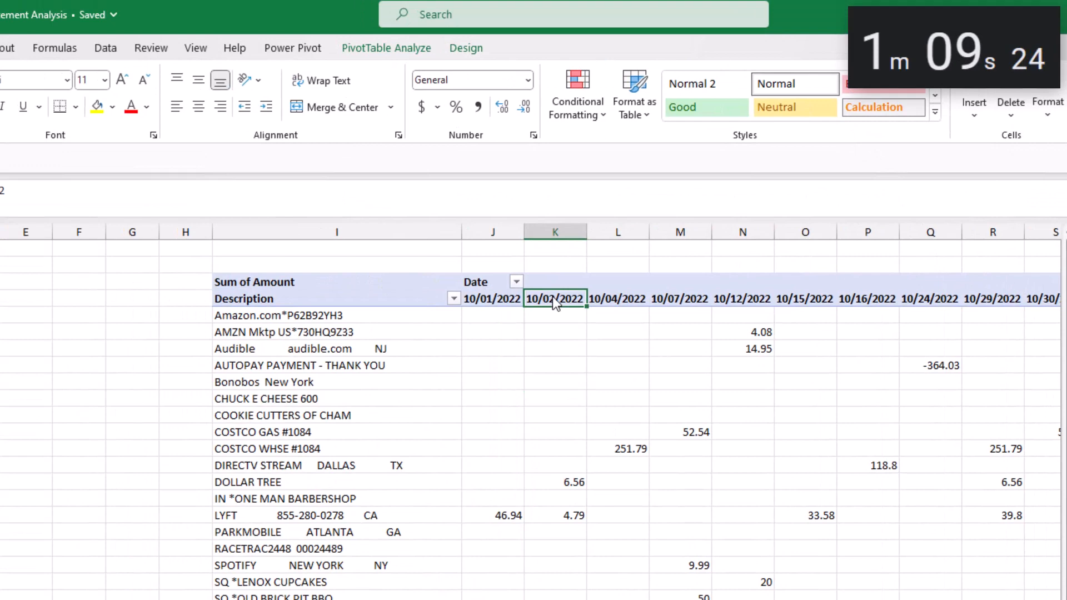
left_click(387, 48)
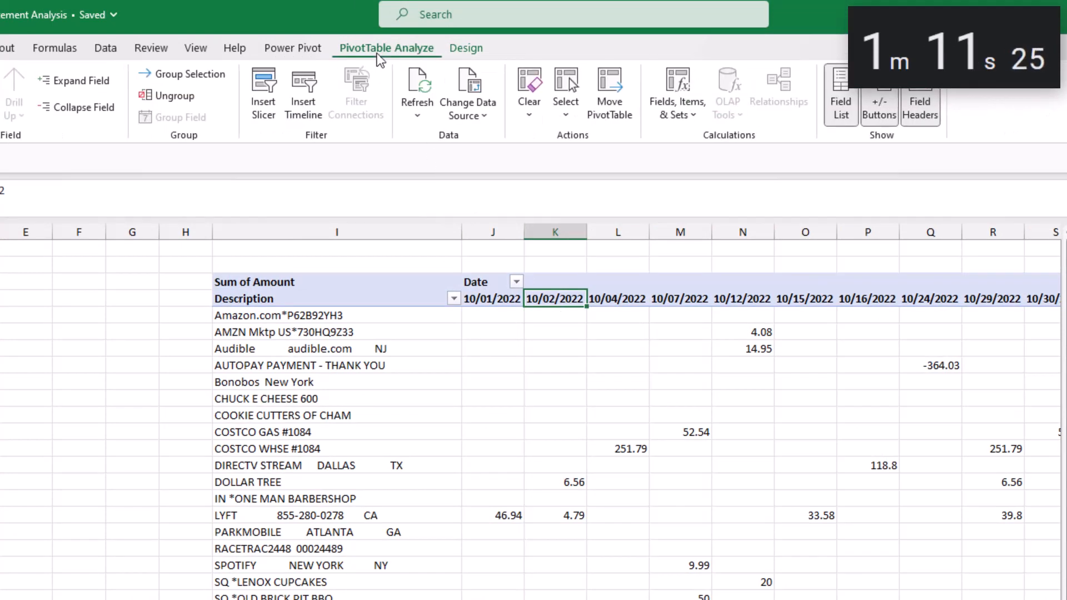
left_click(188, 73)
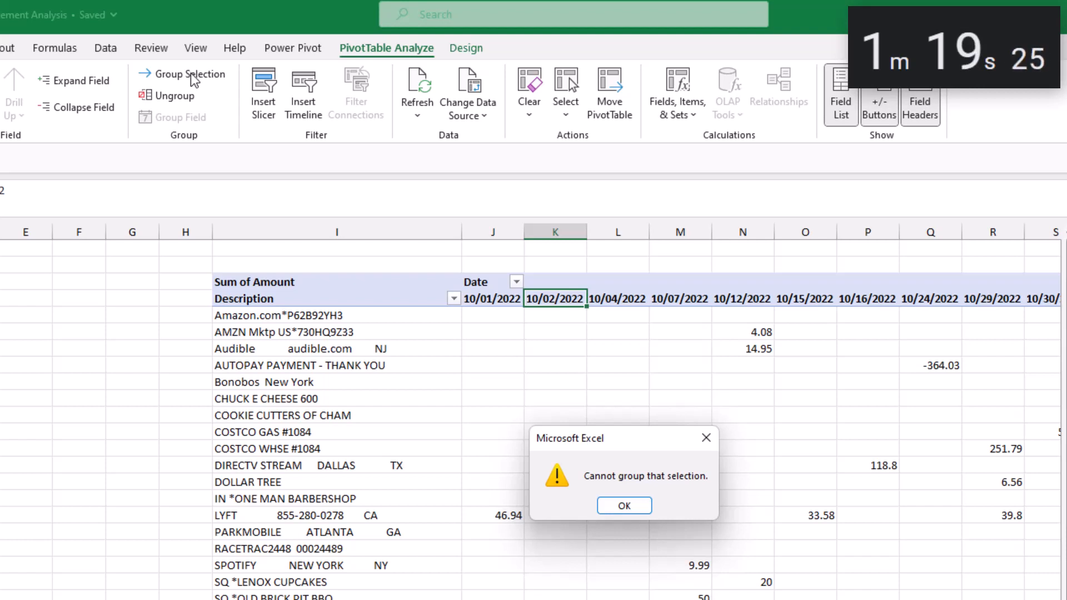
mouse_move(585, 469)
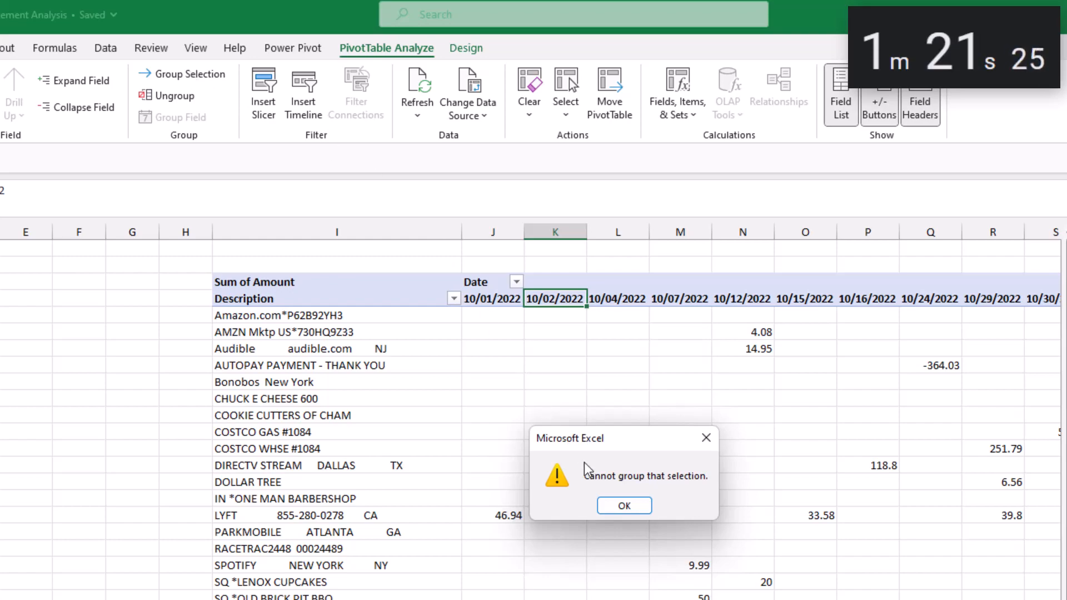
left_click(623, 506)
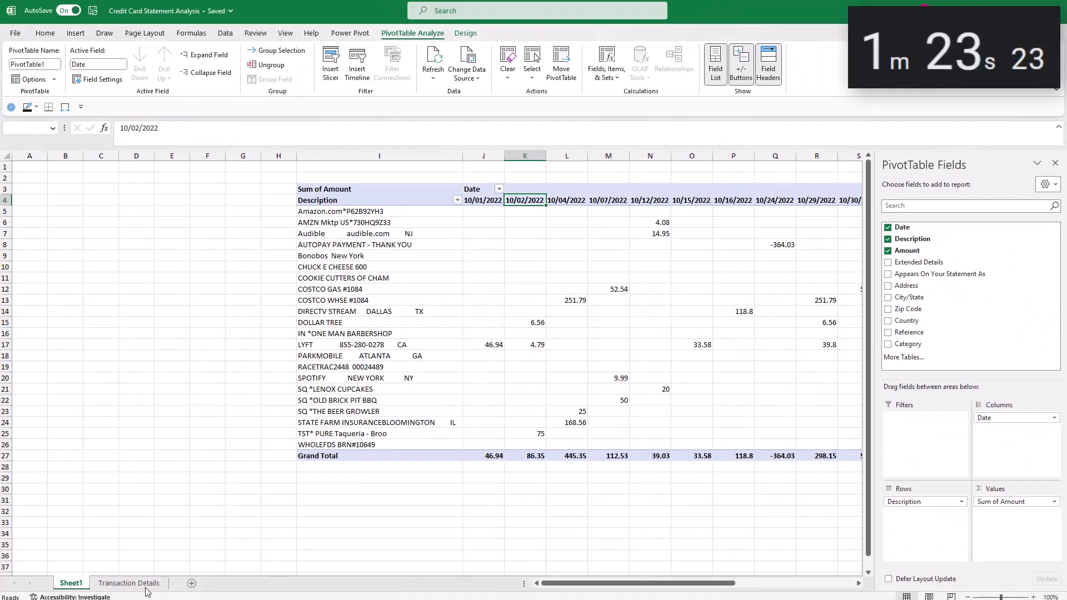
left_click(128, 583)
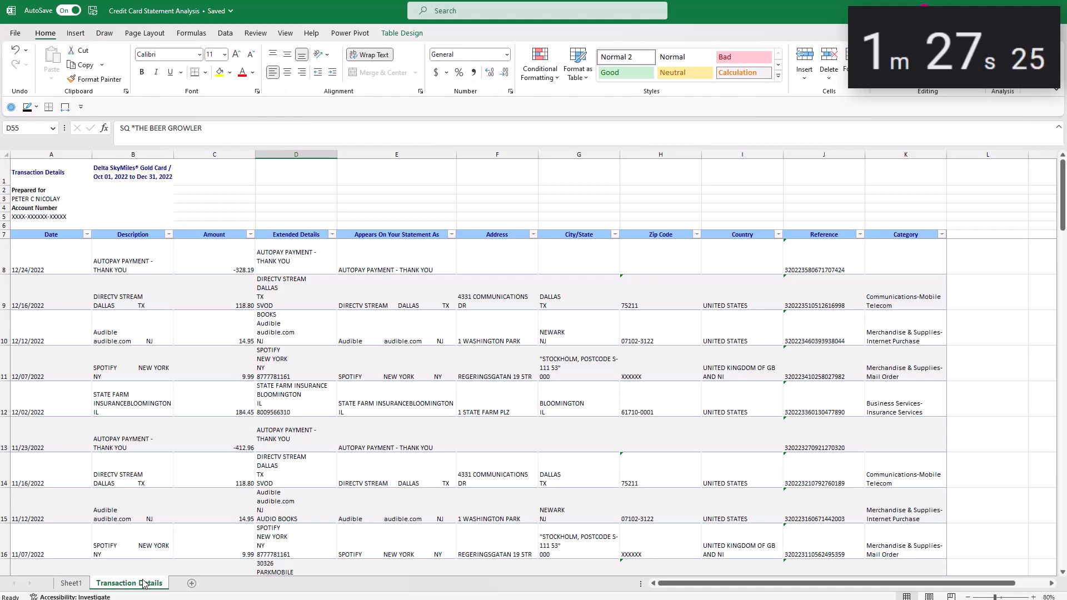
left_click(133, 260)
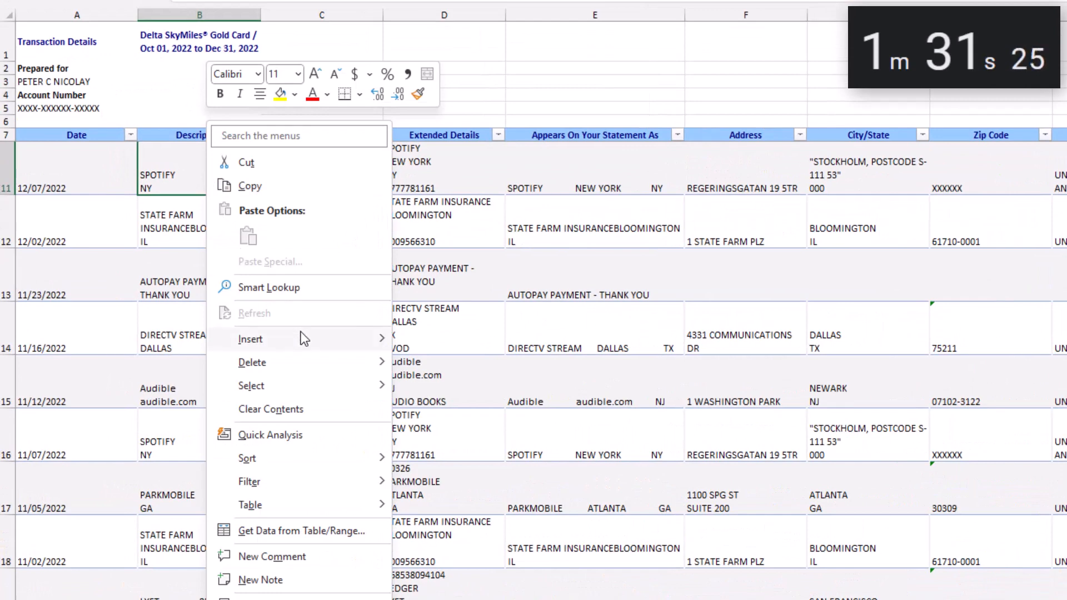
left_click(251, 338)
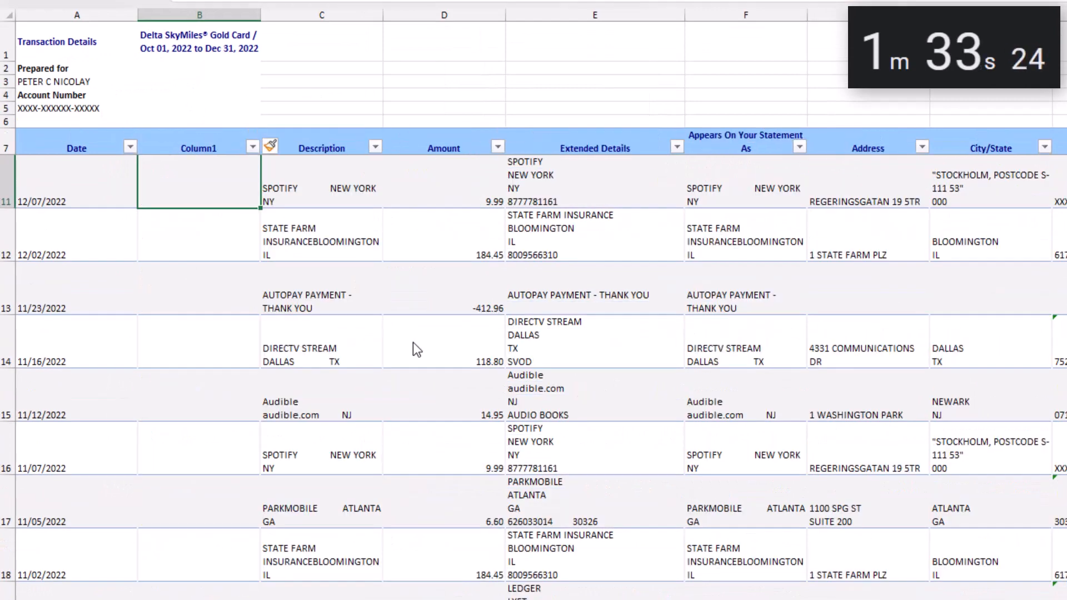
type("Date_clean")
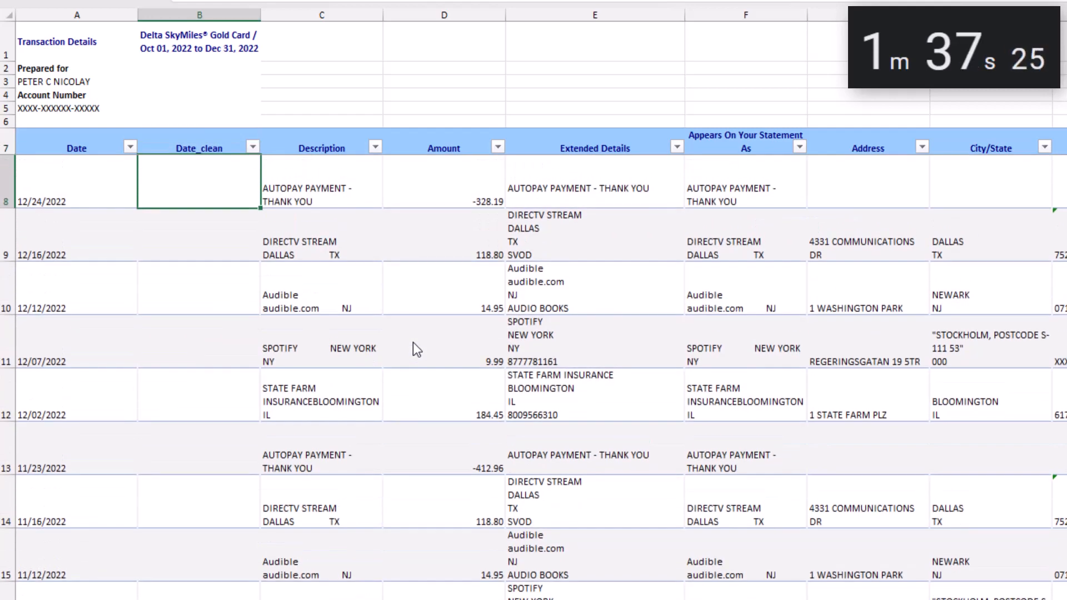
type("=date")
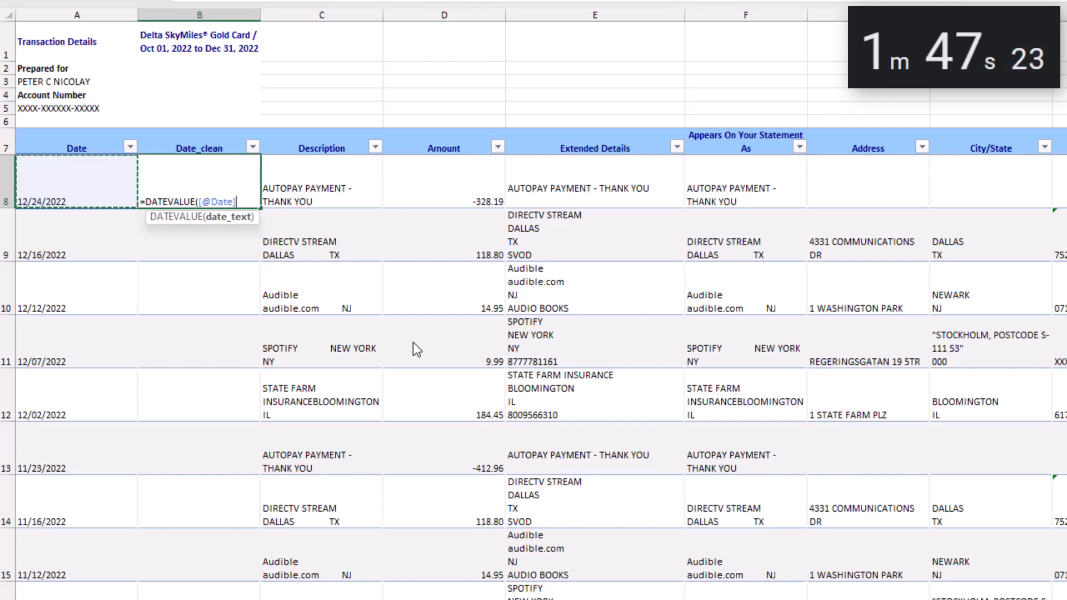
key("Return")
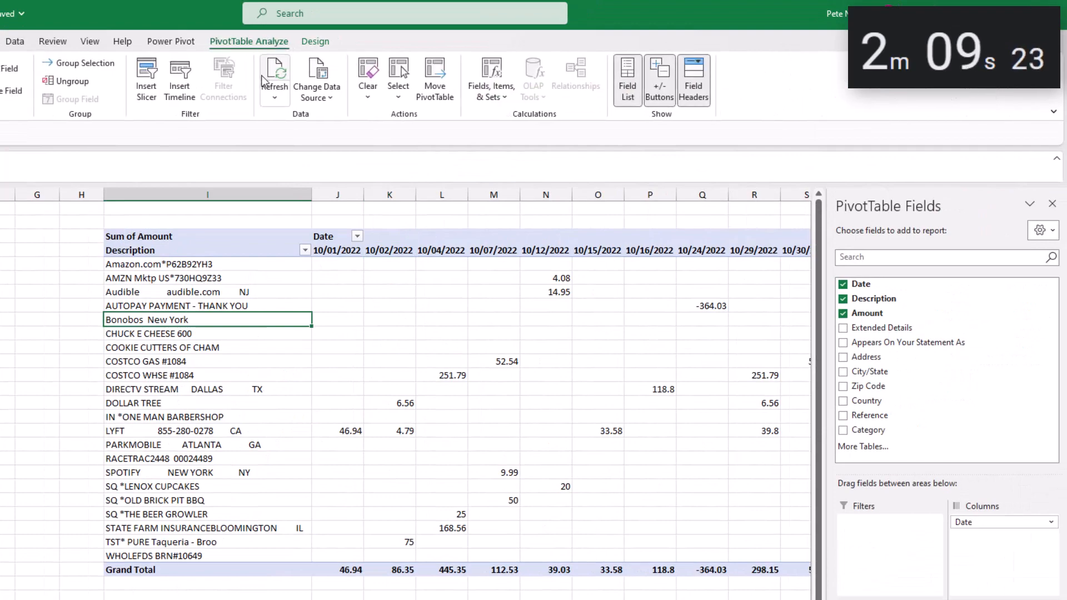
Refresh the pivot and use Date_clean for columns so amounts group into Oct, Nov, Dec months.
left_click(274, 75)
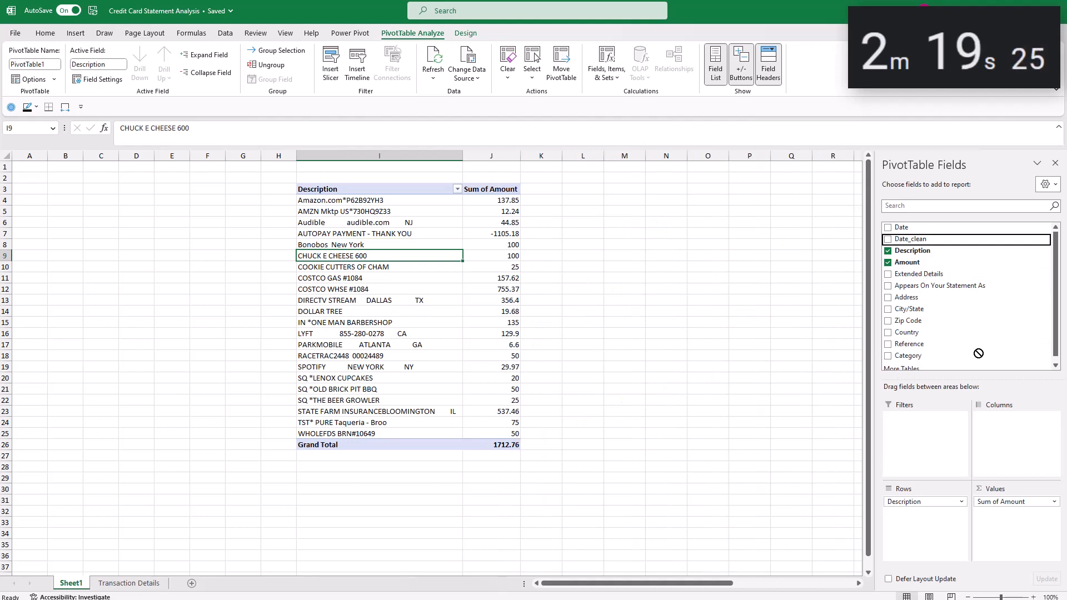
left_click(888, 239)
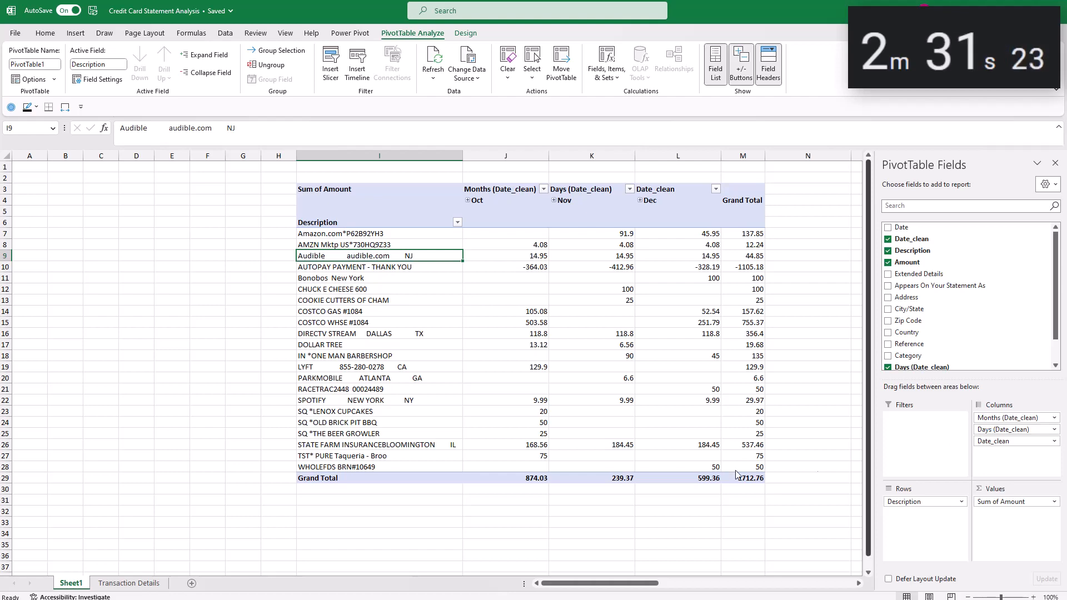
left_click(128, 583)
type("De")
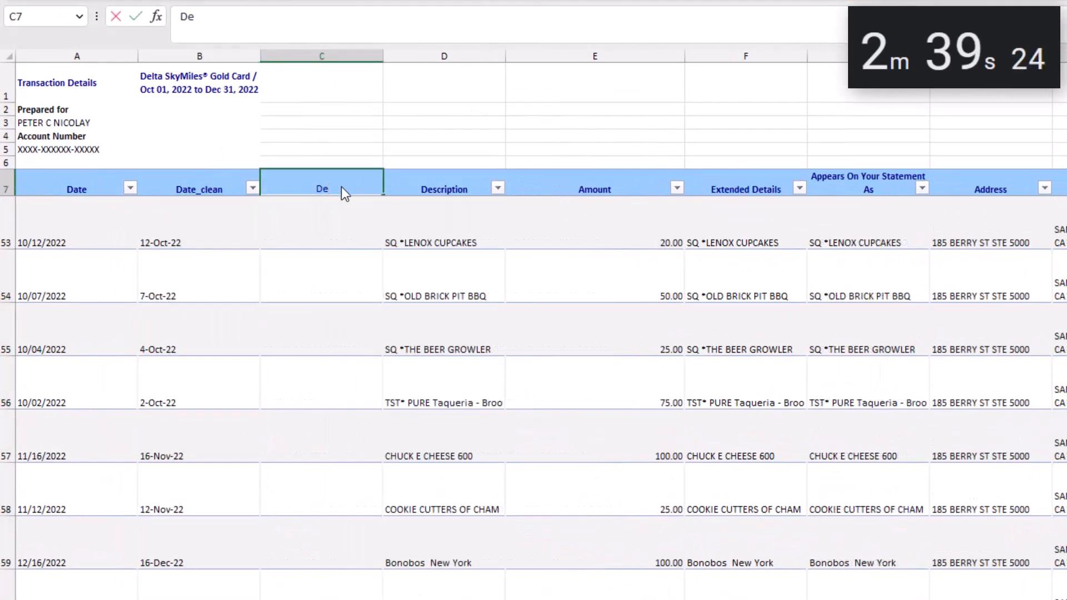
type("scription")
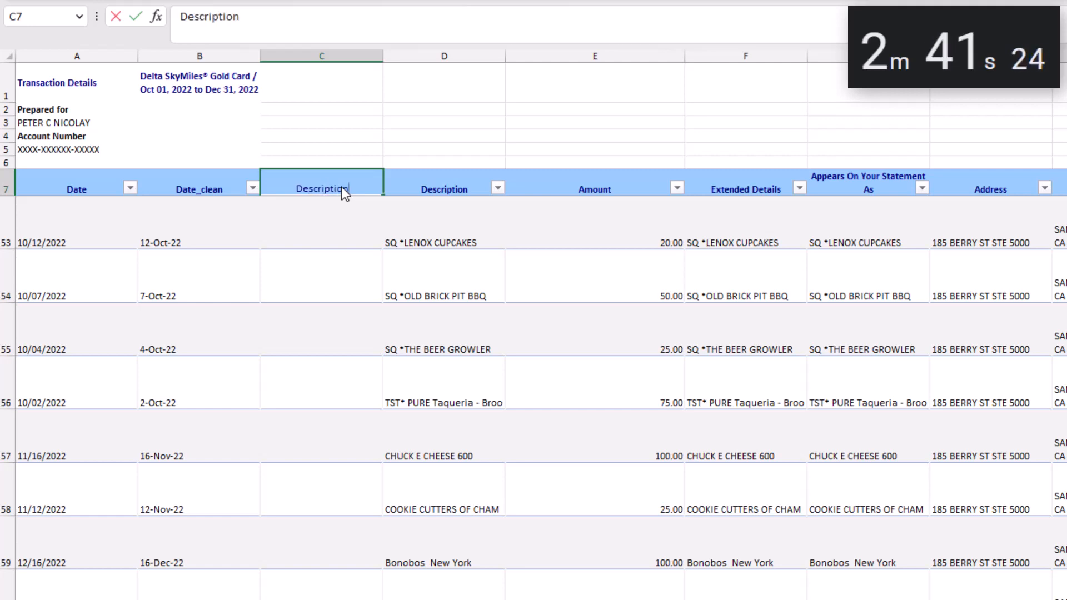
key("Enter")
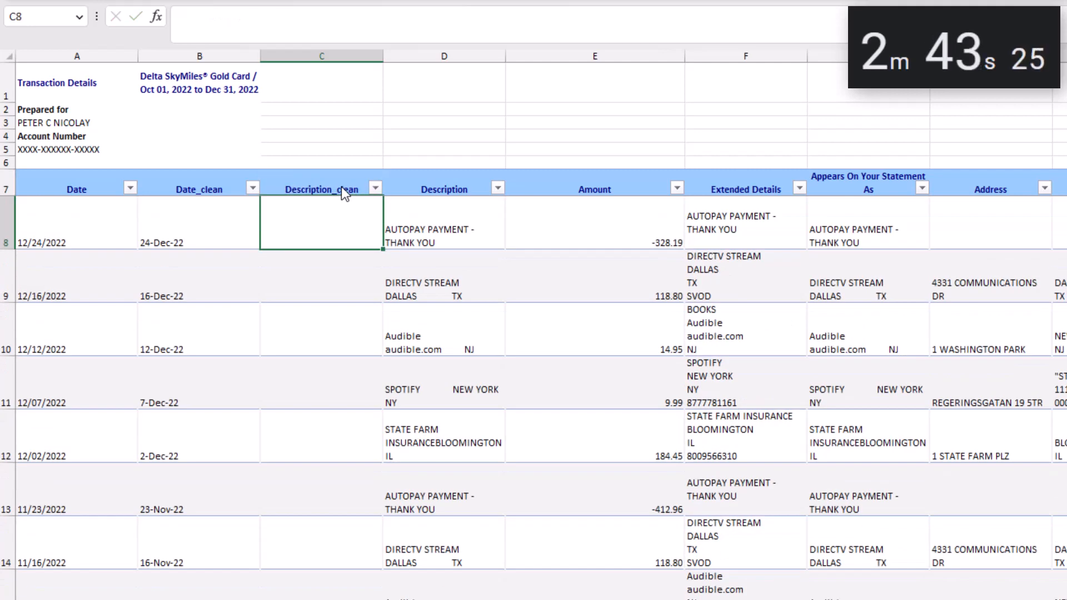
type("=PROPER(le")
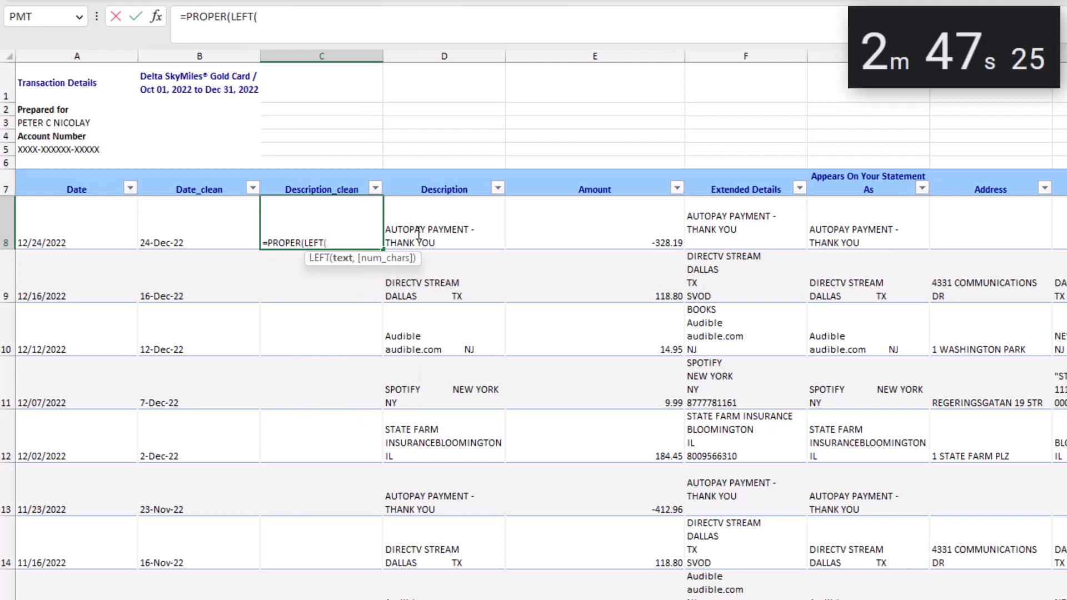
left_click(444, 235)
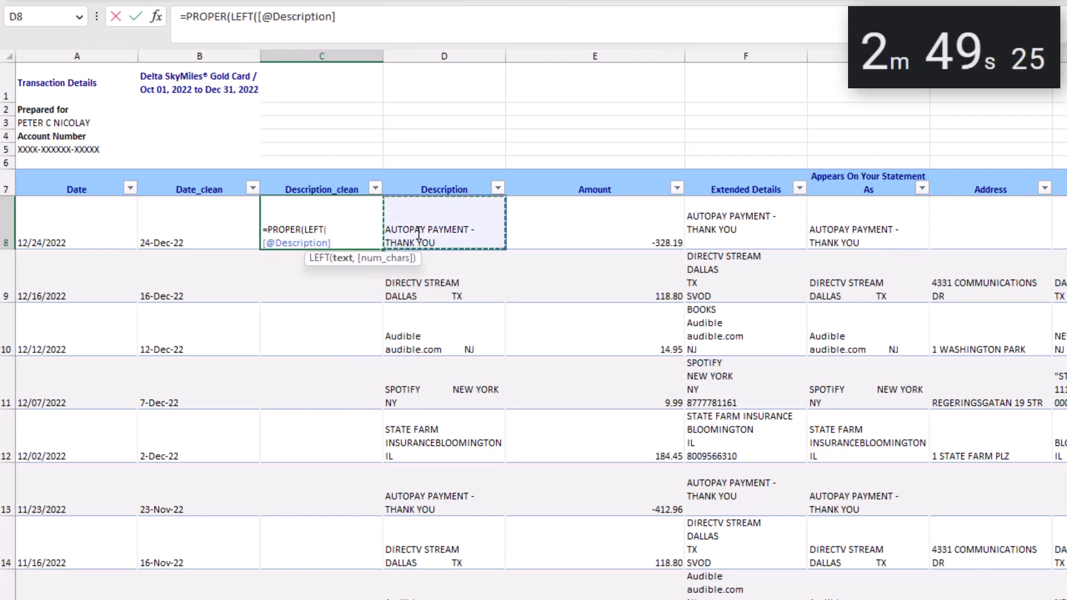
type(",15")
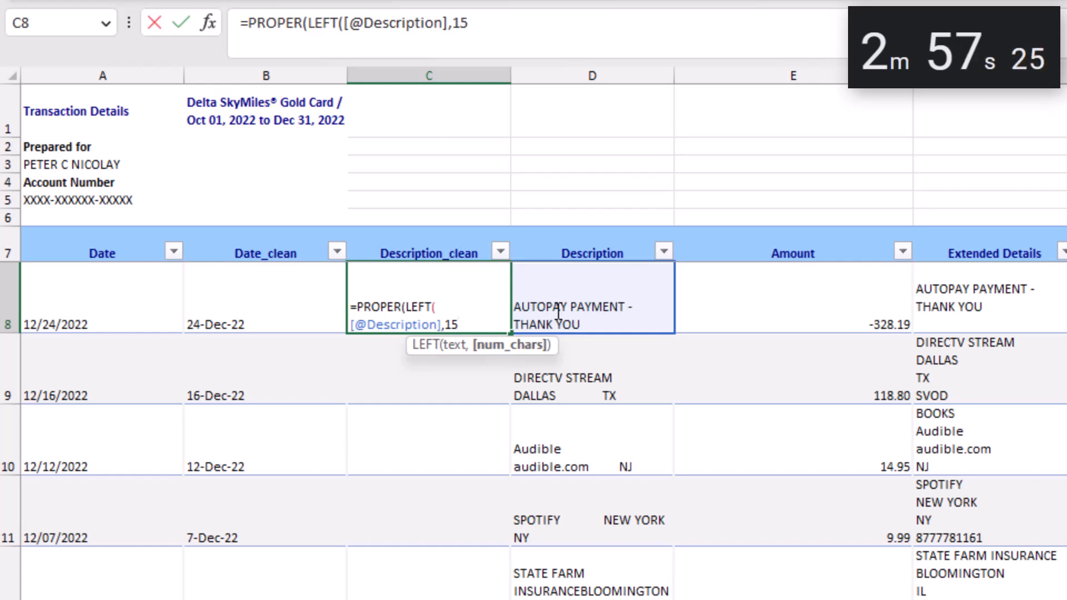
type("))")
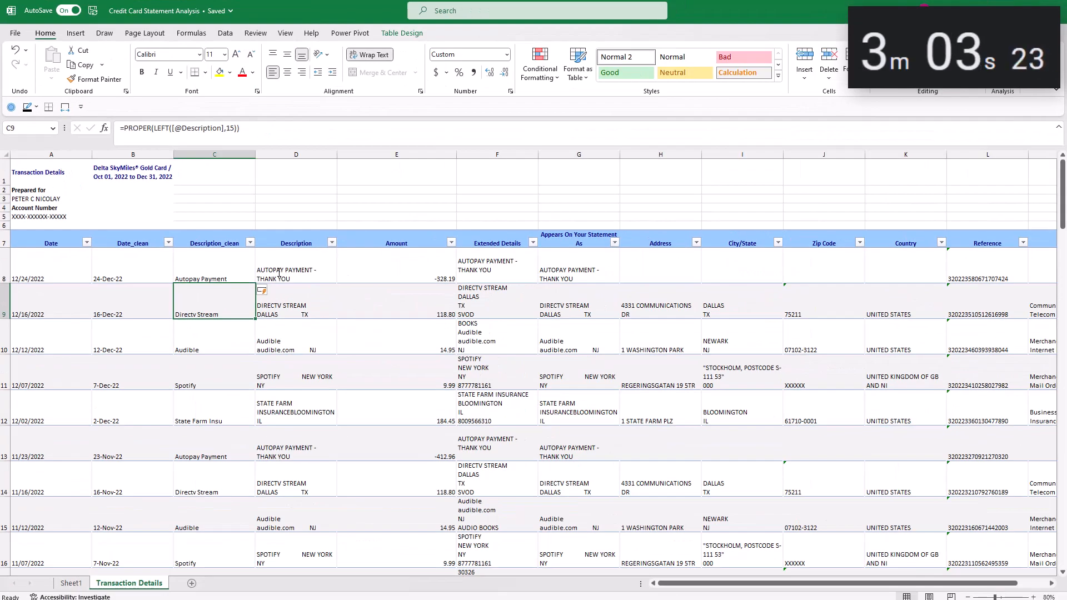
Swap the Sheet1 pivot rows from Description to Description_clean.
left_click(71, 583)
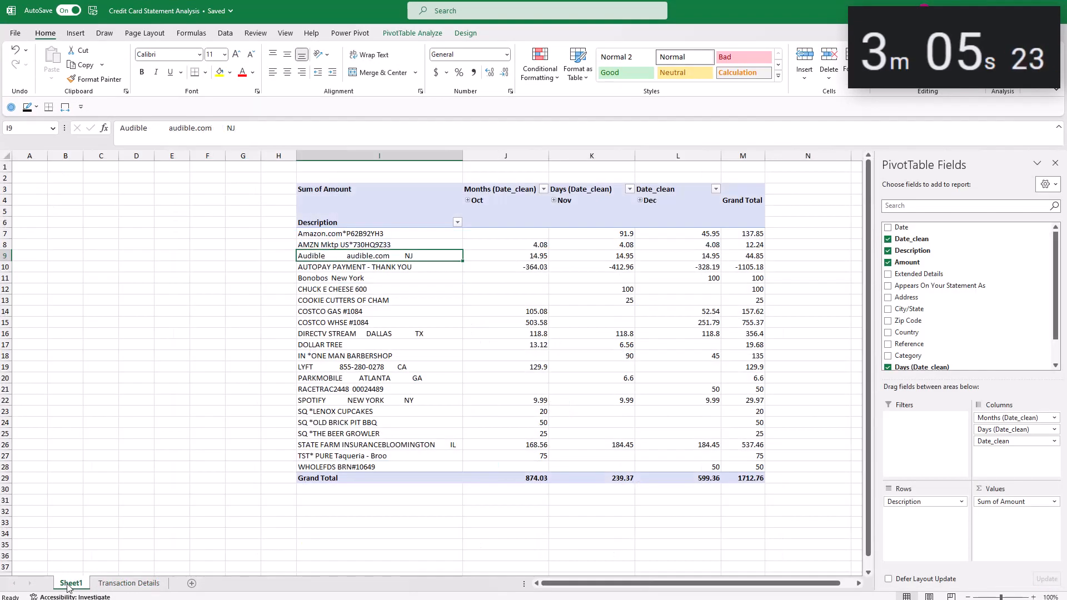
mouse_move(419, 42)
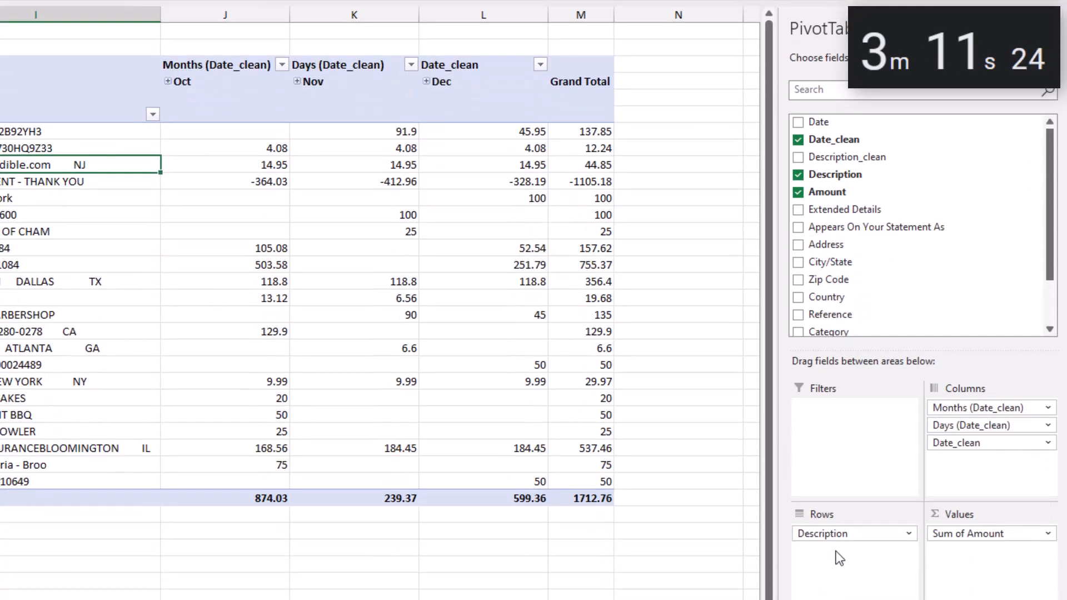
left_click(798, 174)
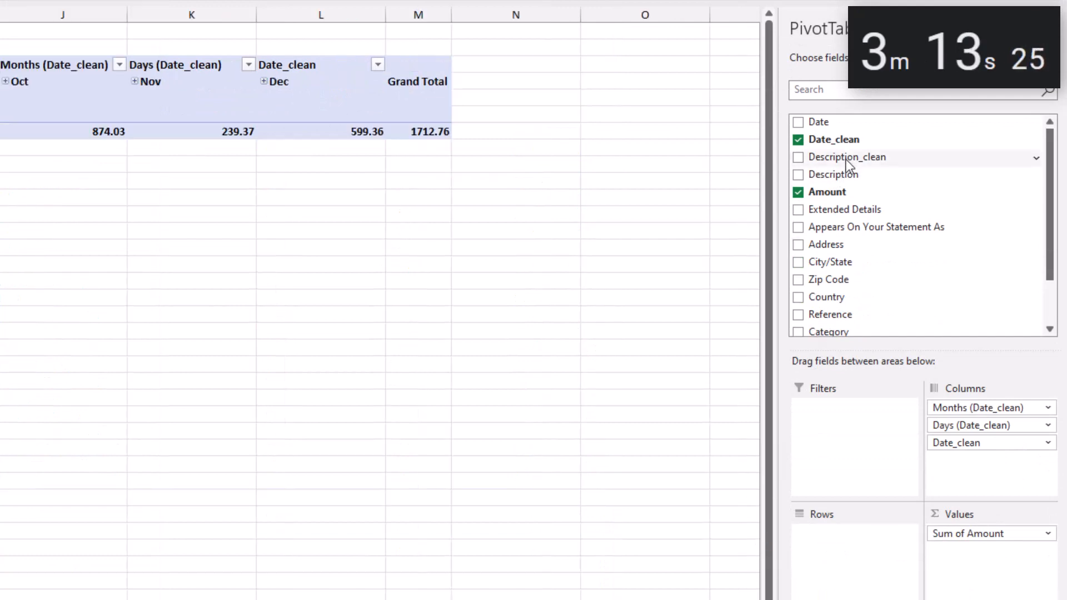
left_click(798, 157)
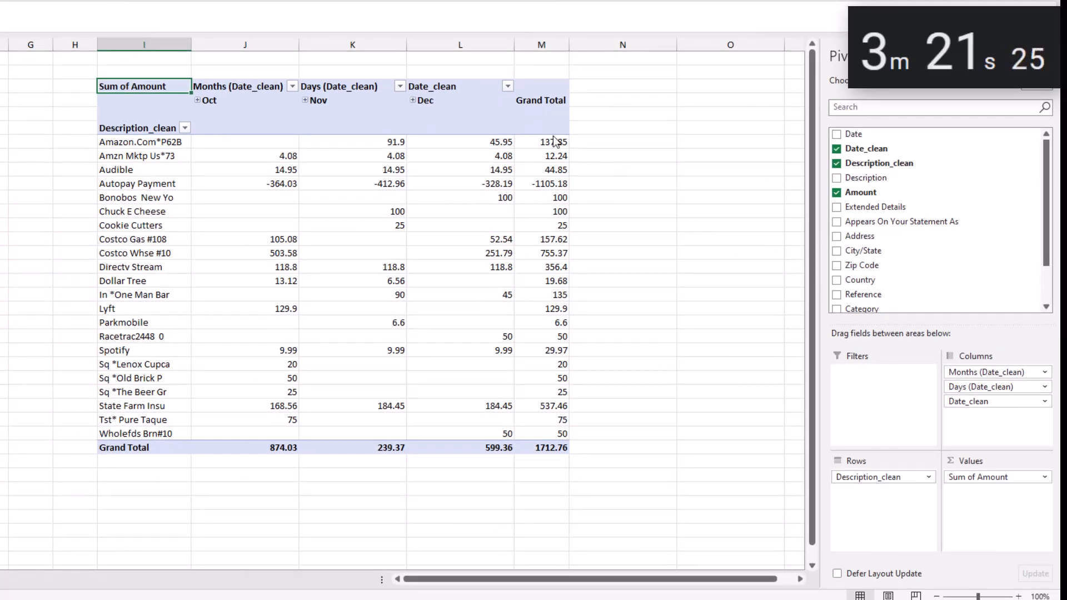
Sort the pivot by Grand Total largest first and filter Description_clean to the top 5 by amount.
right_click(552, 142)
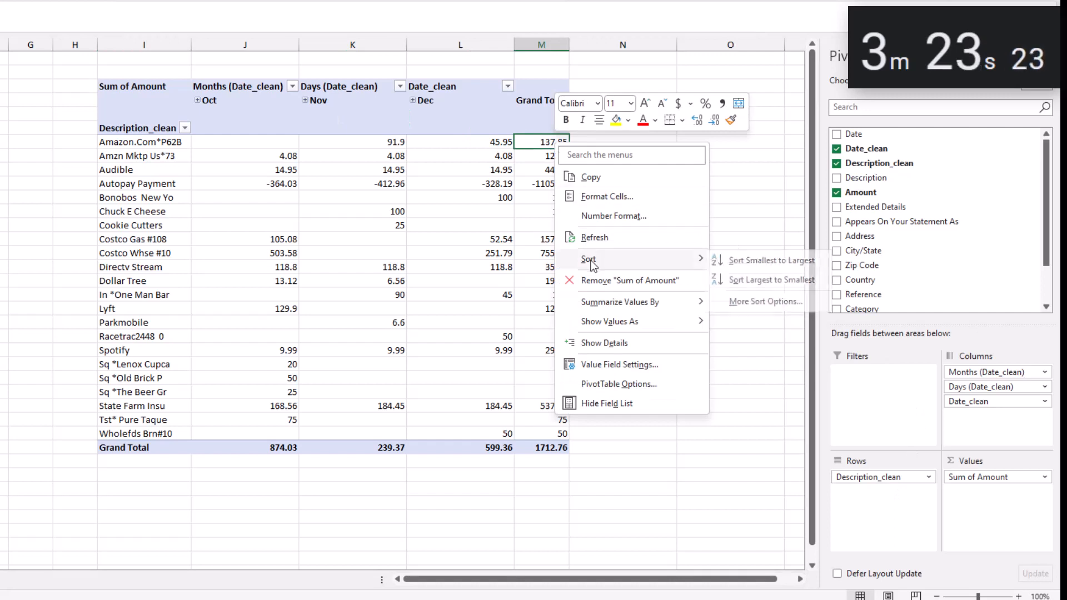
left_click(754, 279)
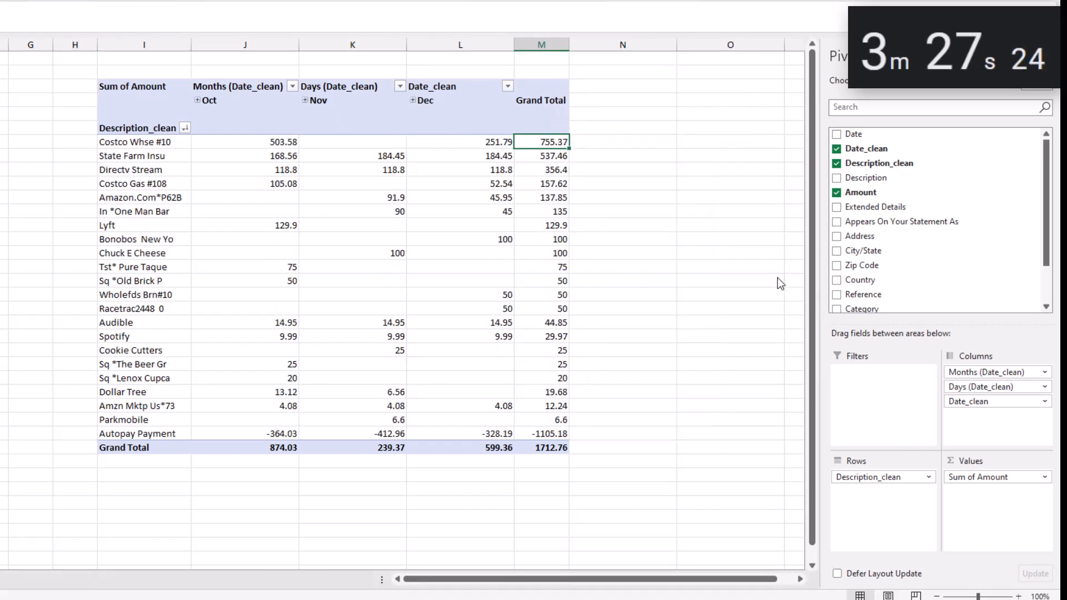
left_click(185, 127)
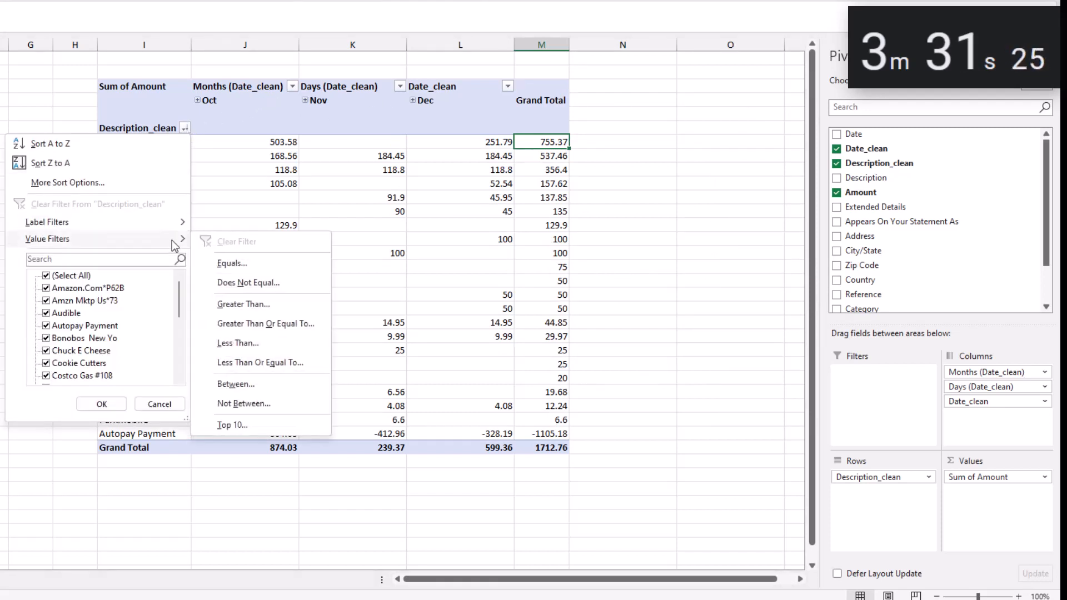
left_click(233, 424)
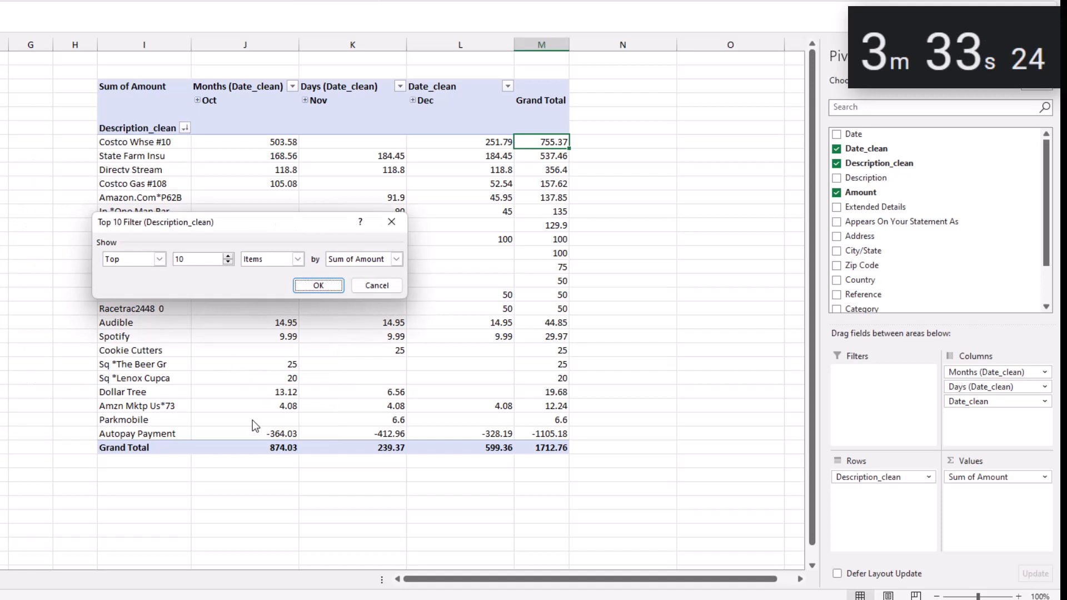
left_click(193, 259)
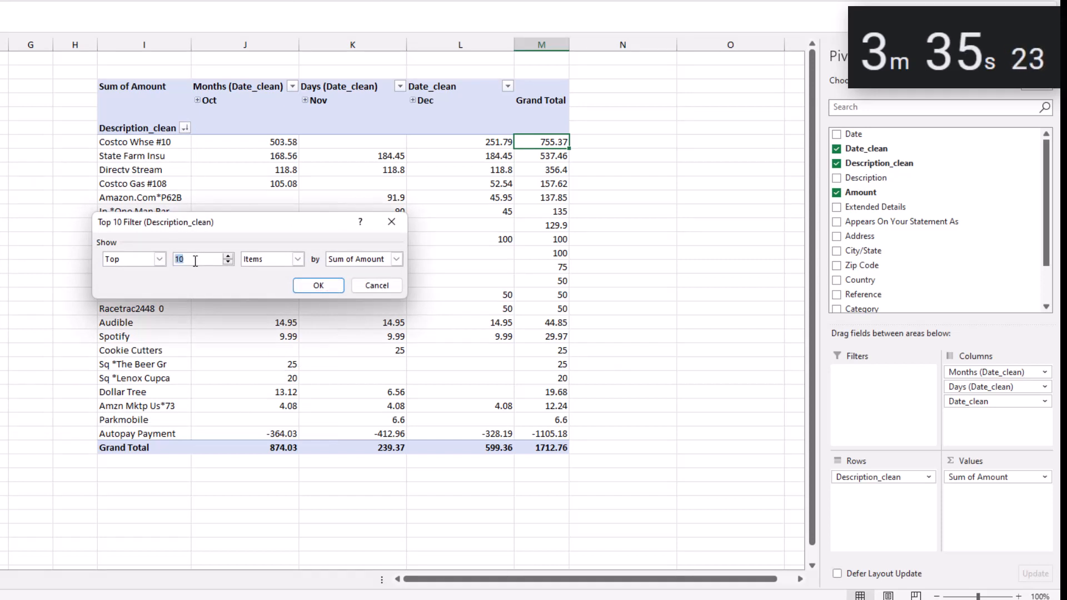
left_click(318, 285)
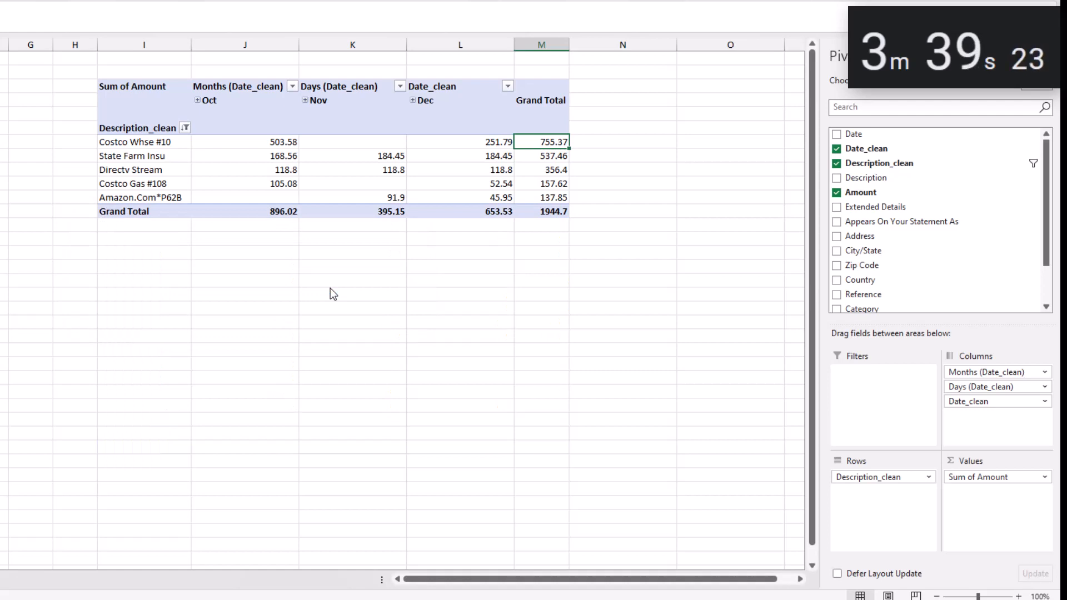
Paste a copy of the pivot table below and clear its top-five Description_clean filter.
left_click(157, 70)
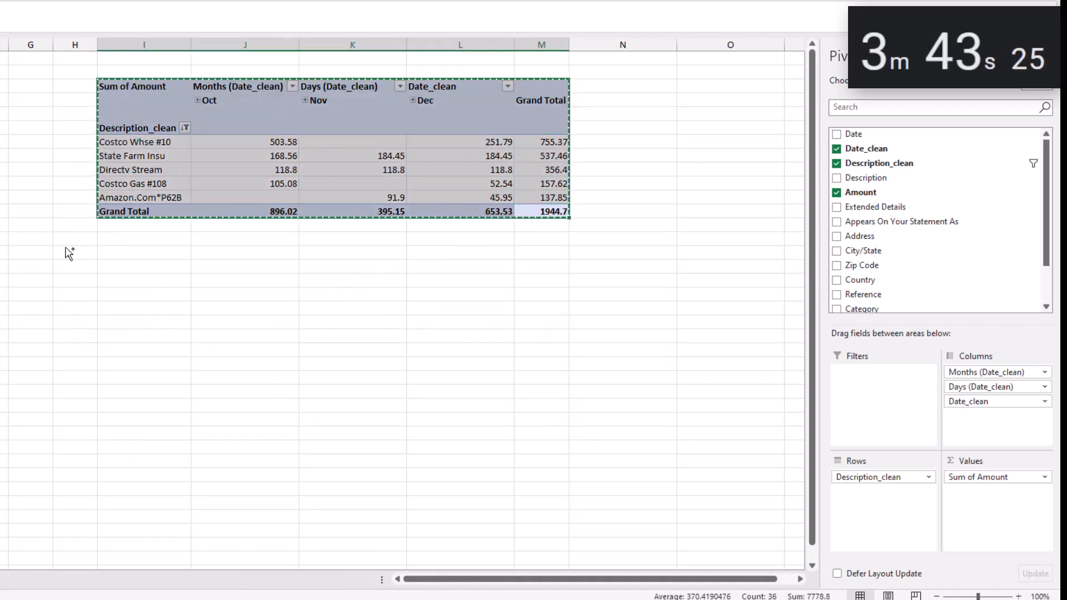
key("ctrl+v")
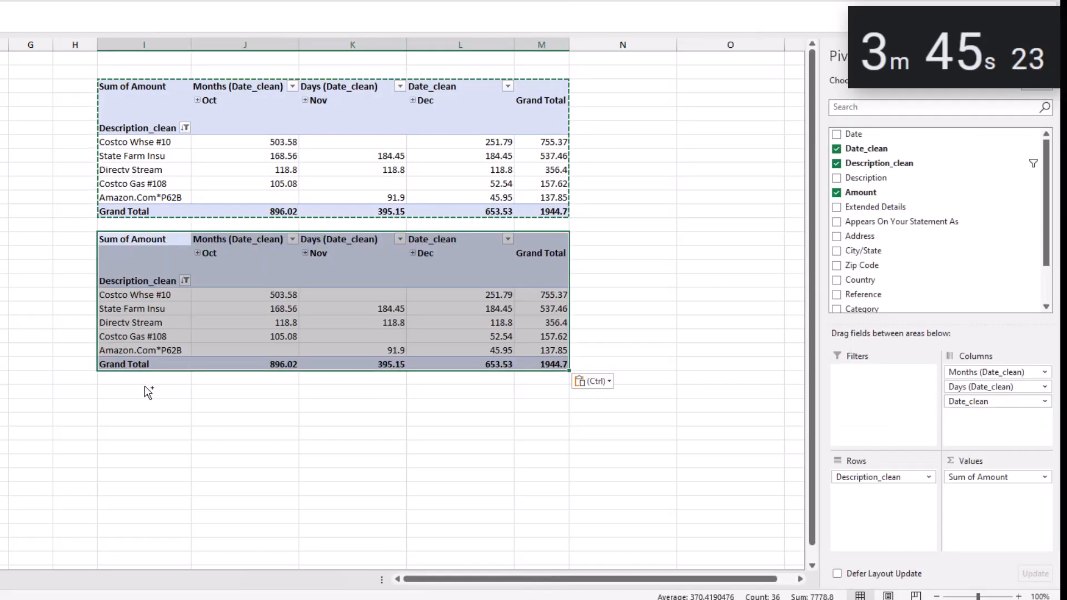
mouse_move(160, 277)
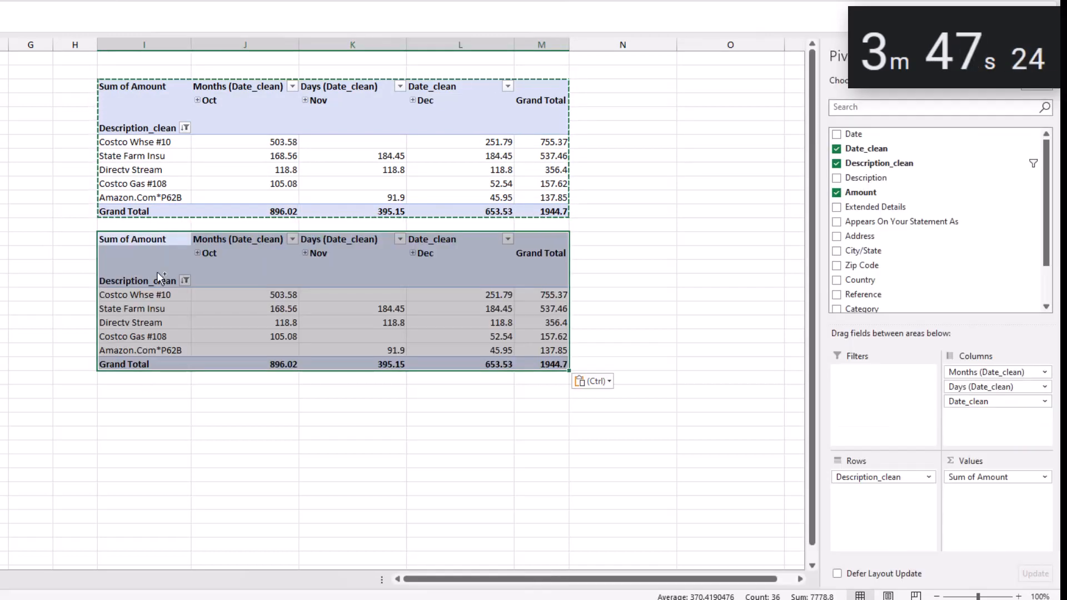
left_click(184, 280)
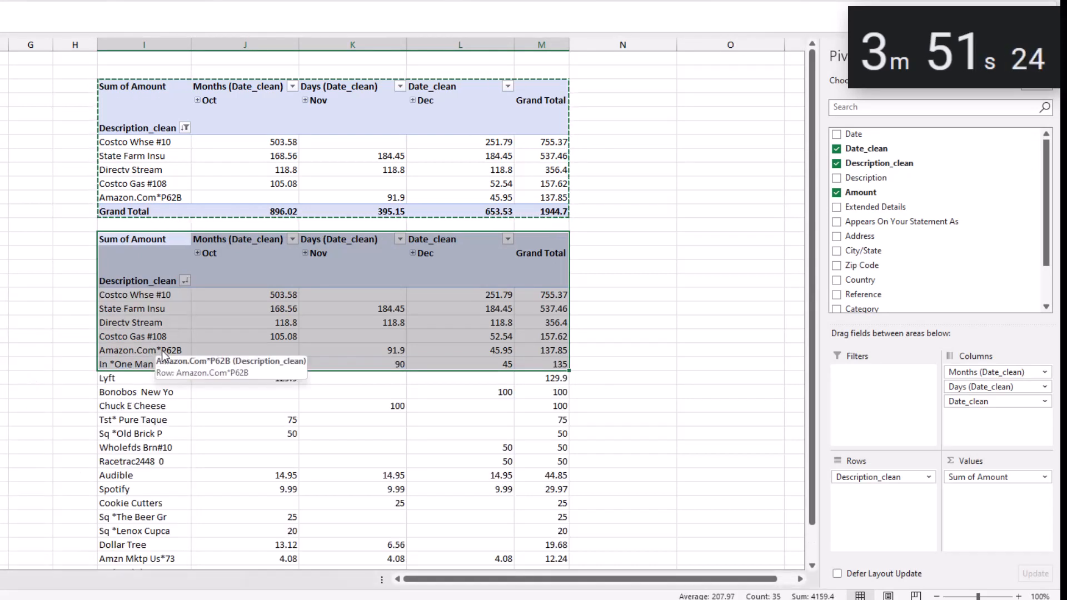
Switch the copied pivot from Sum of Amount to Count of Description_clean, sorted largest first.
left_click(143, 350)
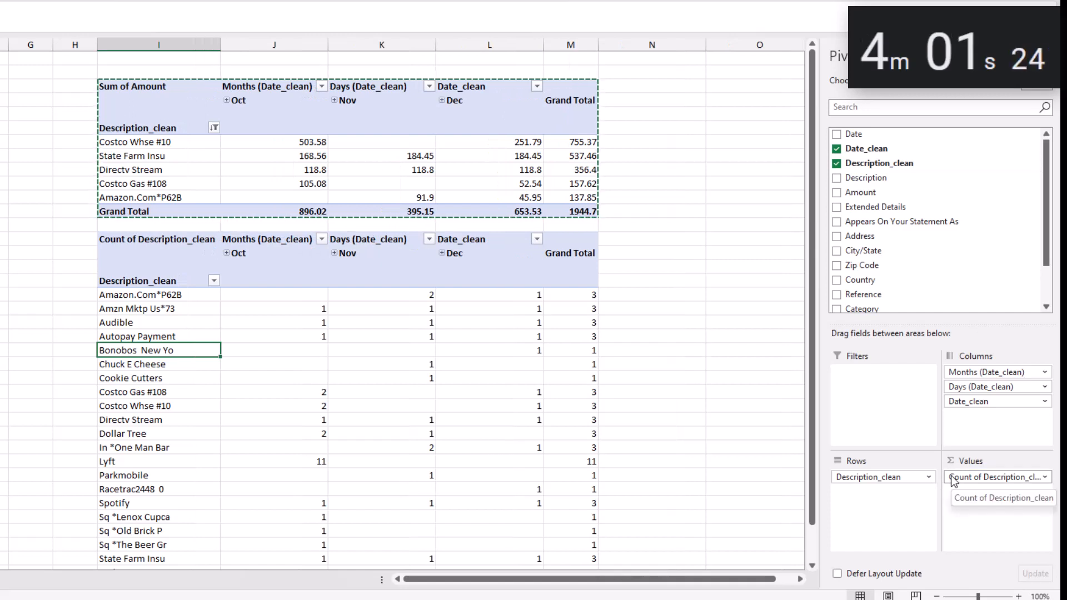
mouse_move(601, 300)
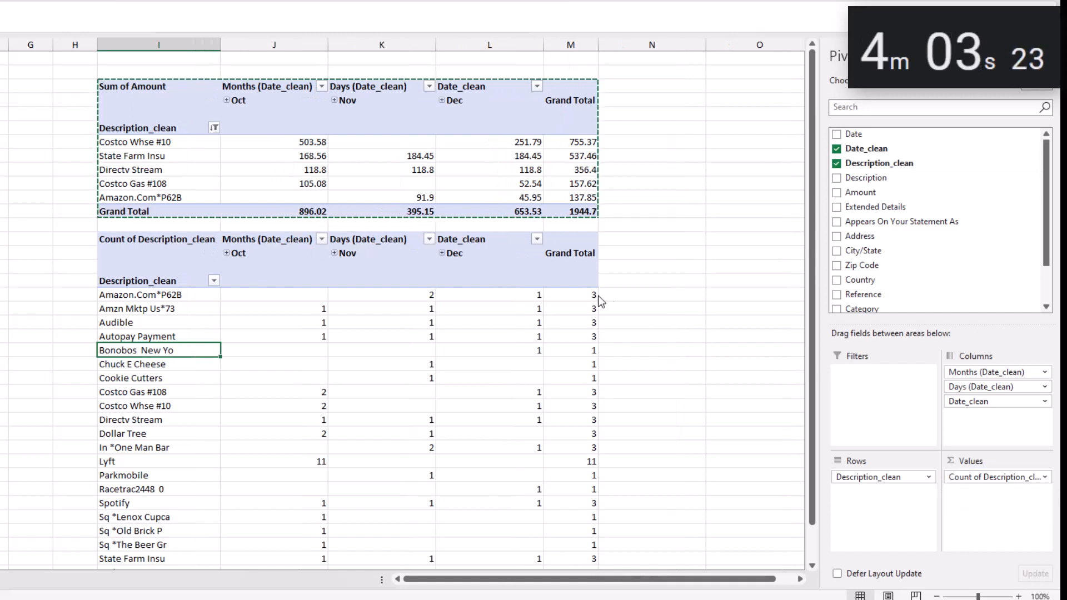
right_click(570, 294)
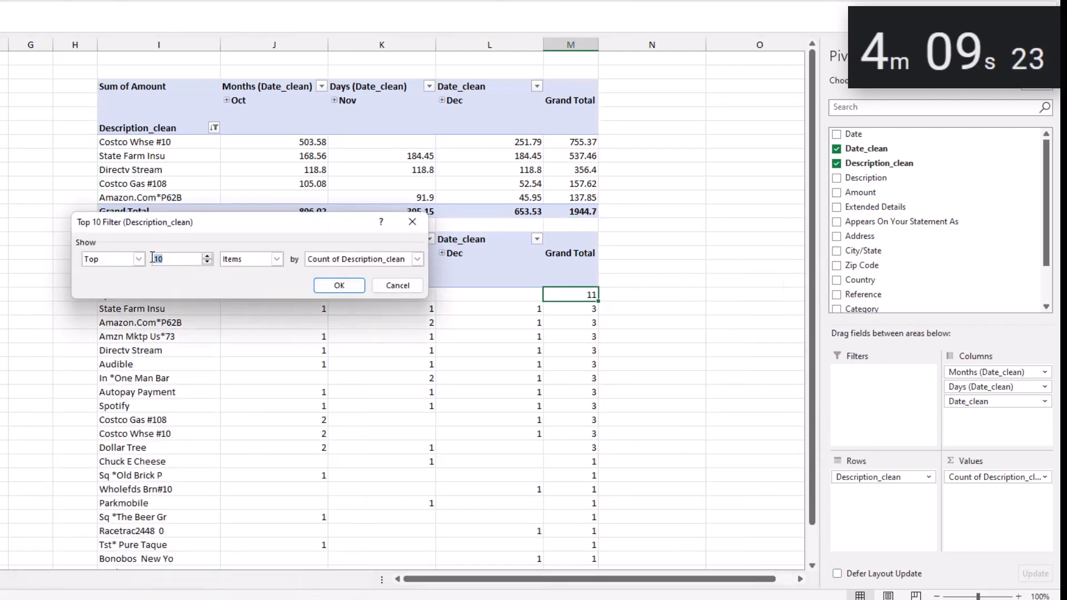
Apply the Top 10 Items by Count of Description_clean filter to the merchant pivot table.
left_click(339, 285)
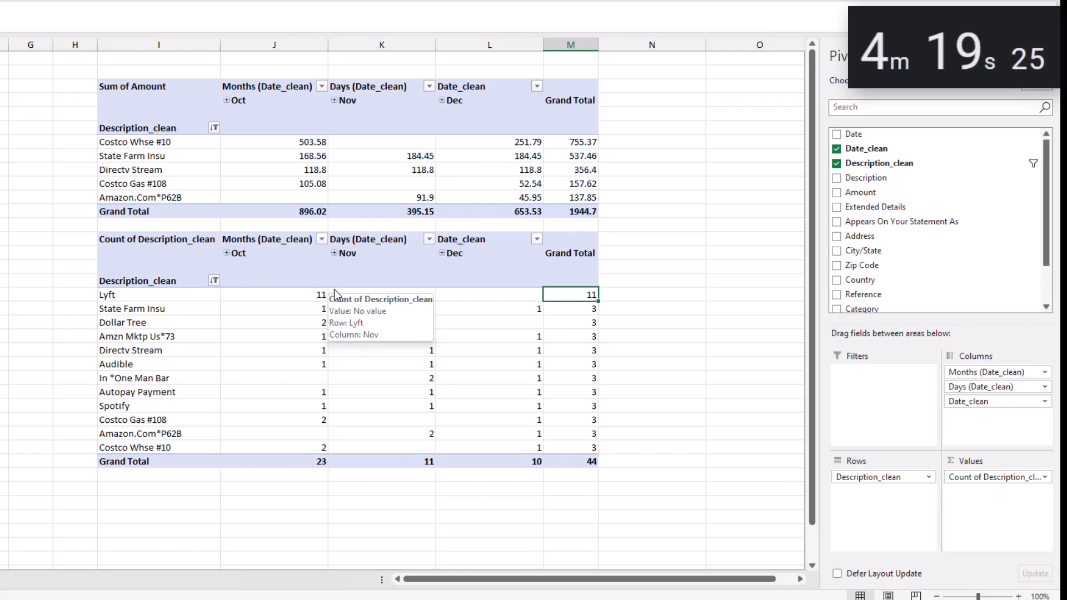
mouse_move(334, 344)
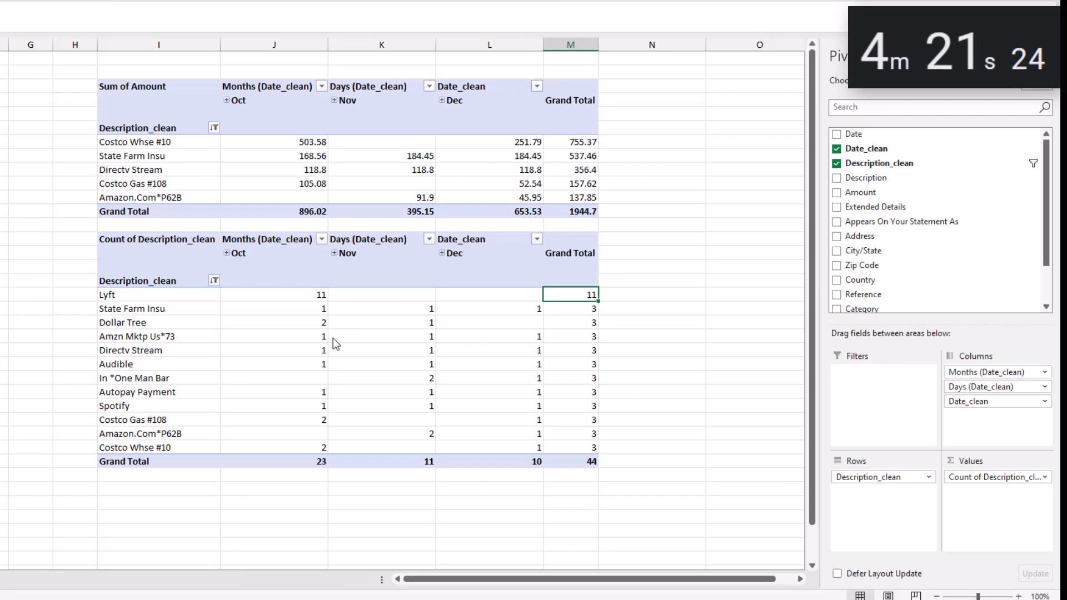